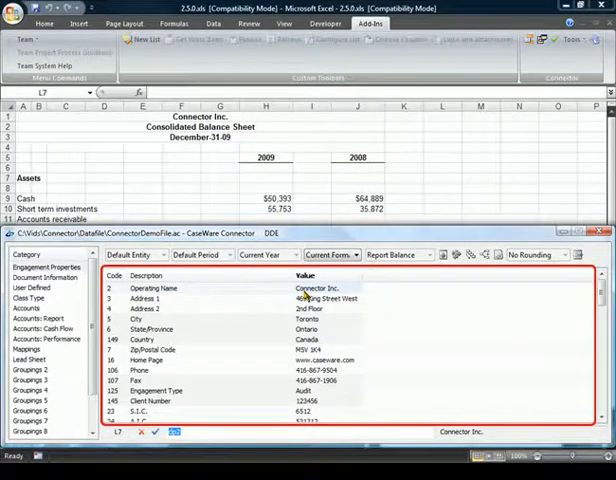
View the Document Information category, then the empty User Defined category
{"action": "left_click", "coordinate": [45, 277]}
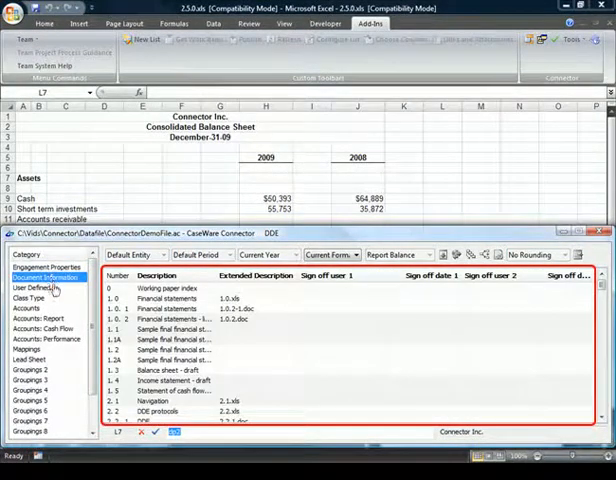
{"action": "left_click", "coordinate": [32, 288]}
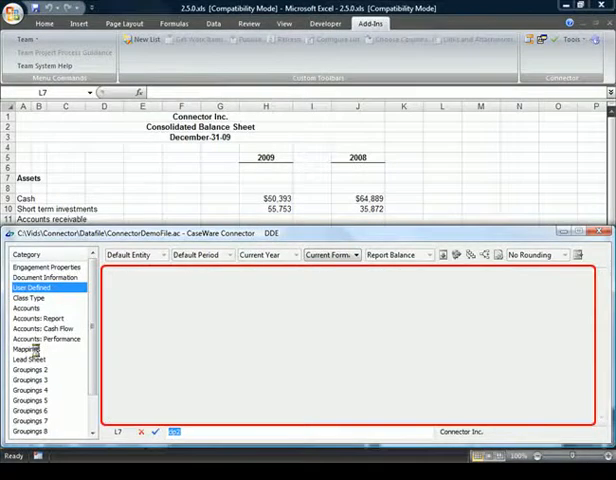
List the account mappings with balances and bring up the number format options
{"action": "left_click", "coordinate": [30, 349]}
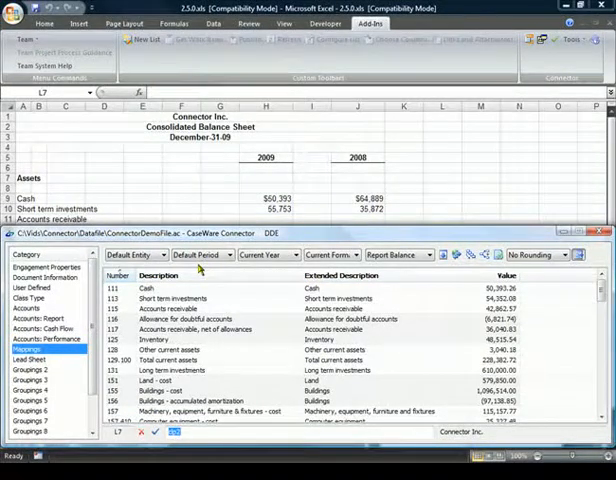
{"action": "left_click", "coordinate": [161, 257]}
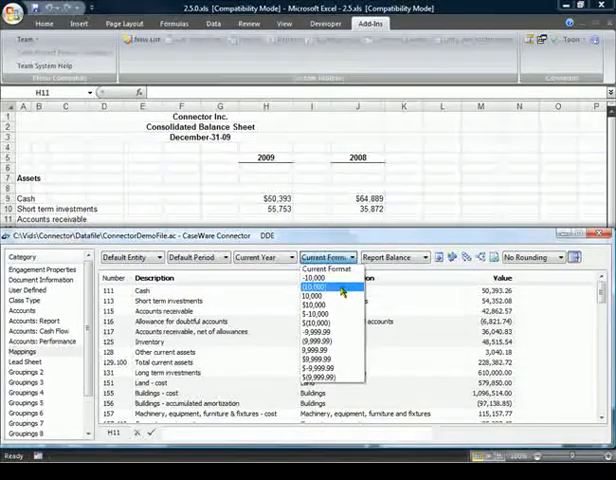
Display the mapping values in the (10,000) number format
{"action": "left_click", "coordinate": [322, 290]}
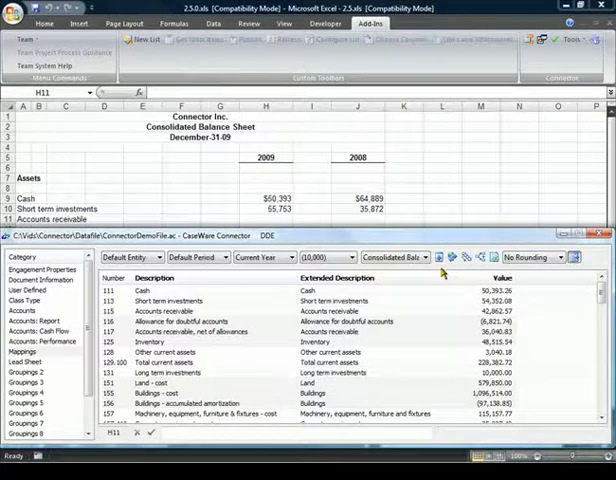
{"action": "mouse_move", "coordinate": [439, 257]}
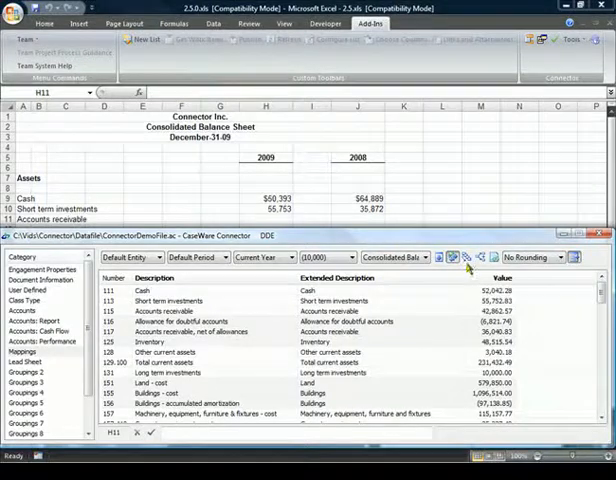
{"action": "mouse_move", "coordinate": [470, 258]}
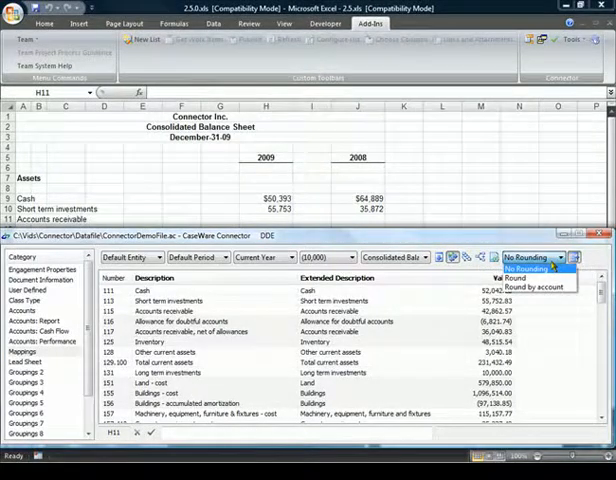
Round balances by account and select the 2009 Accounts receivable cell H11
{"action": "left_click", "coordinate": [538, 287]}
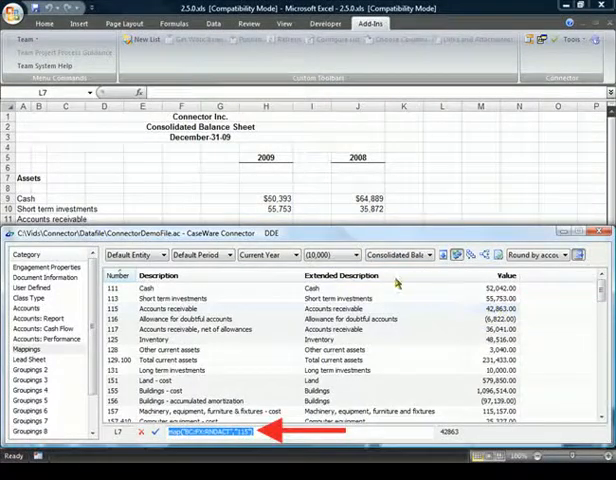
{"action": "left_click", "coordinate": [267, 218]}
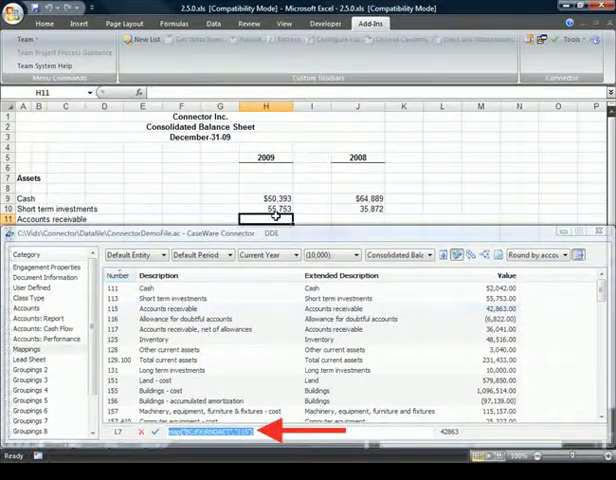